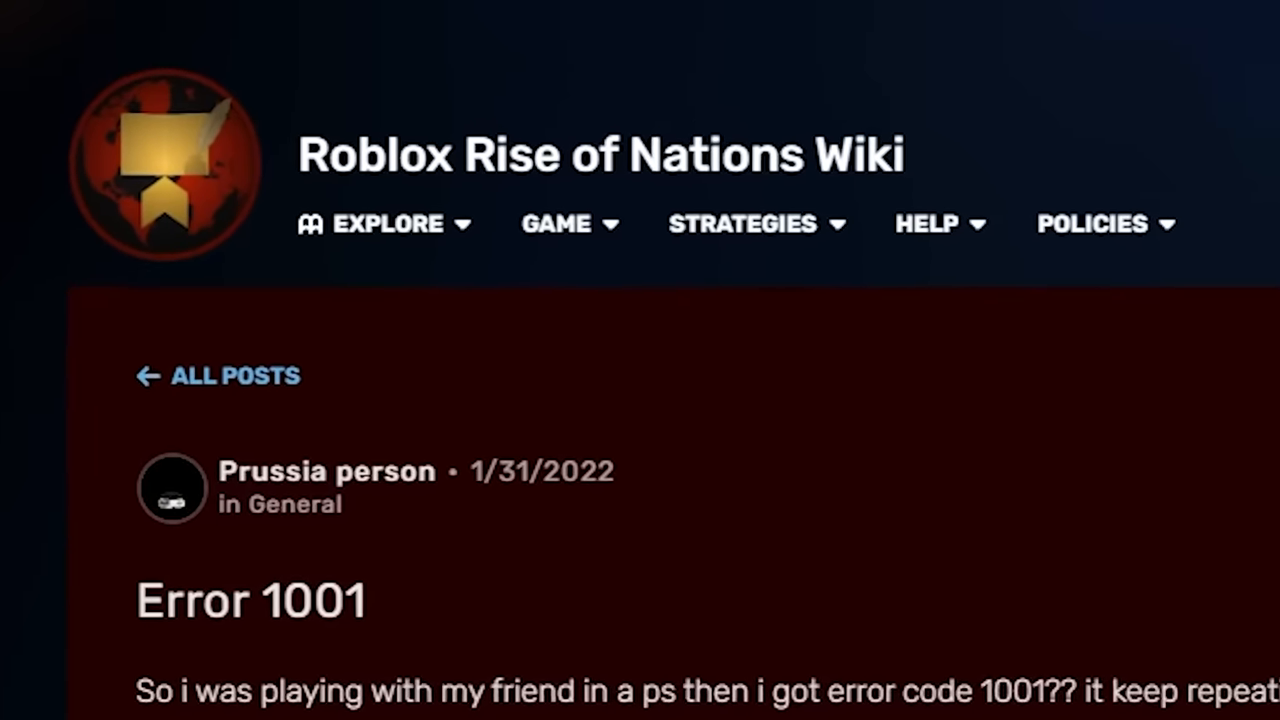
- Scroll through the page and bring up the error 403 dialog
{"action": "scroll", "scroll_direction": "down", "scroll_amount": 3}
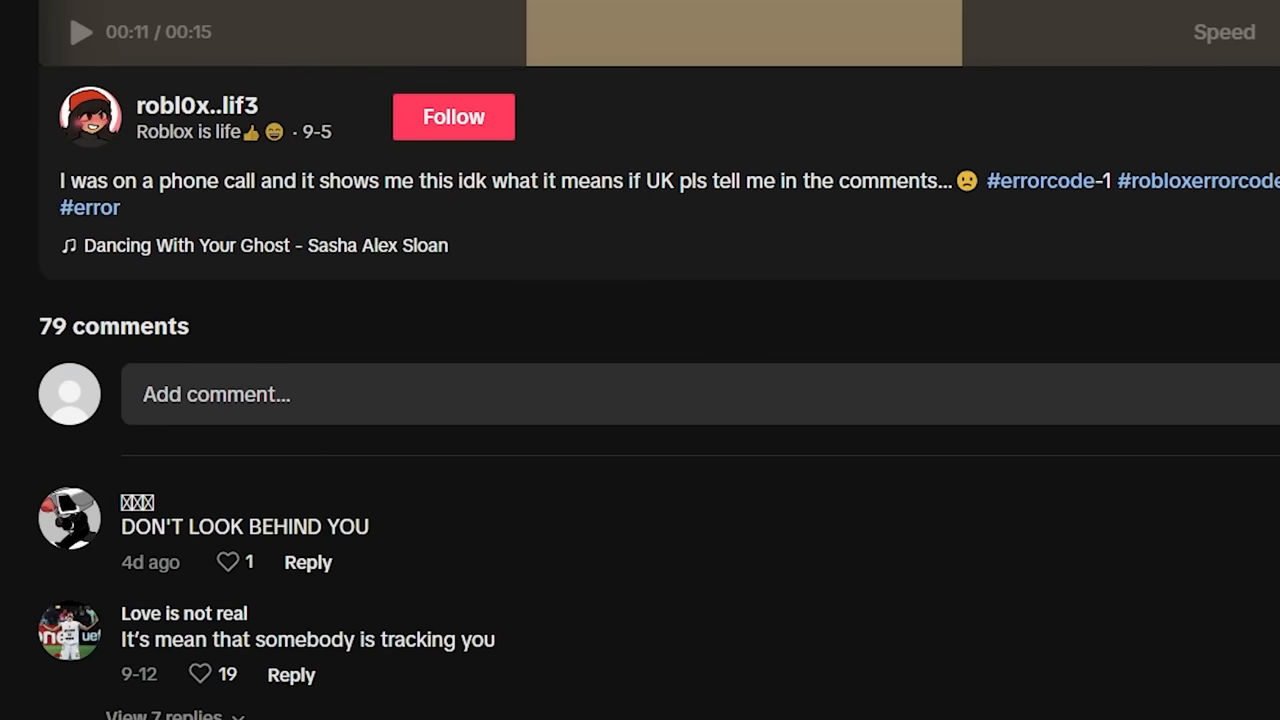
{"action": "scroll", "scroll_direction": "down", "scroll_amount": 3}
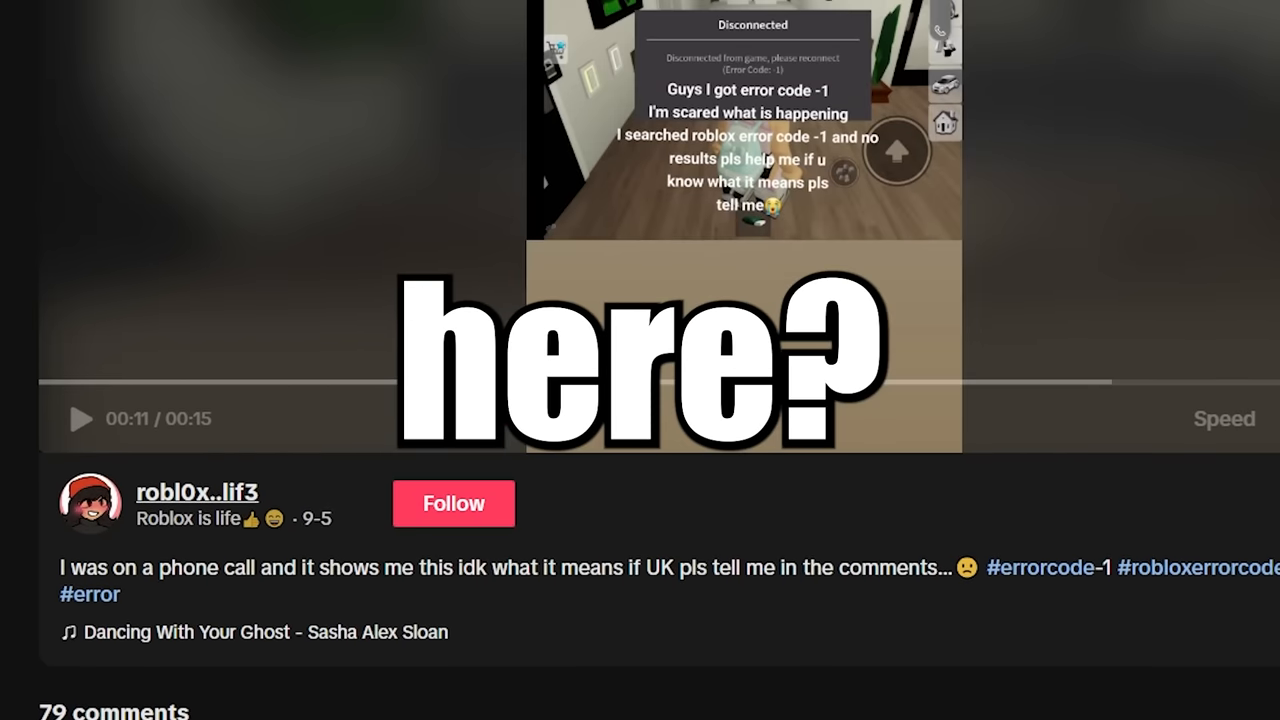
{"action": "scroll", "scroll_direction": "down", "scroll_amount": 3}
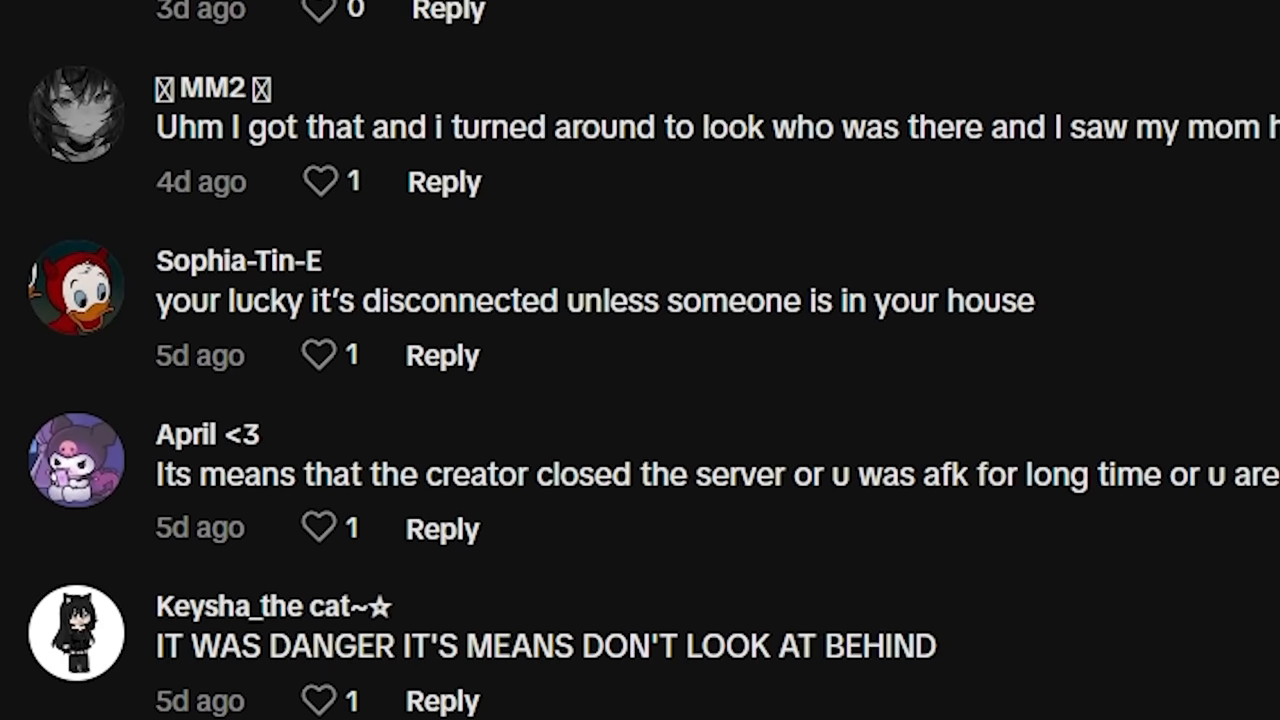
{"action": "scroll", "scroll_direction": "down", "scroll_amount": 3}
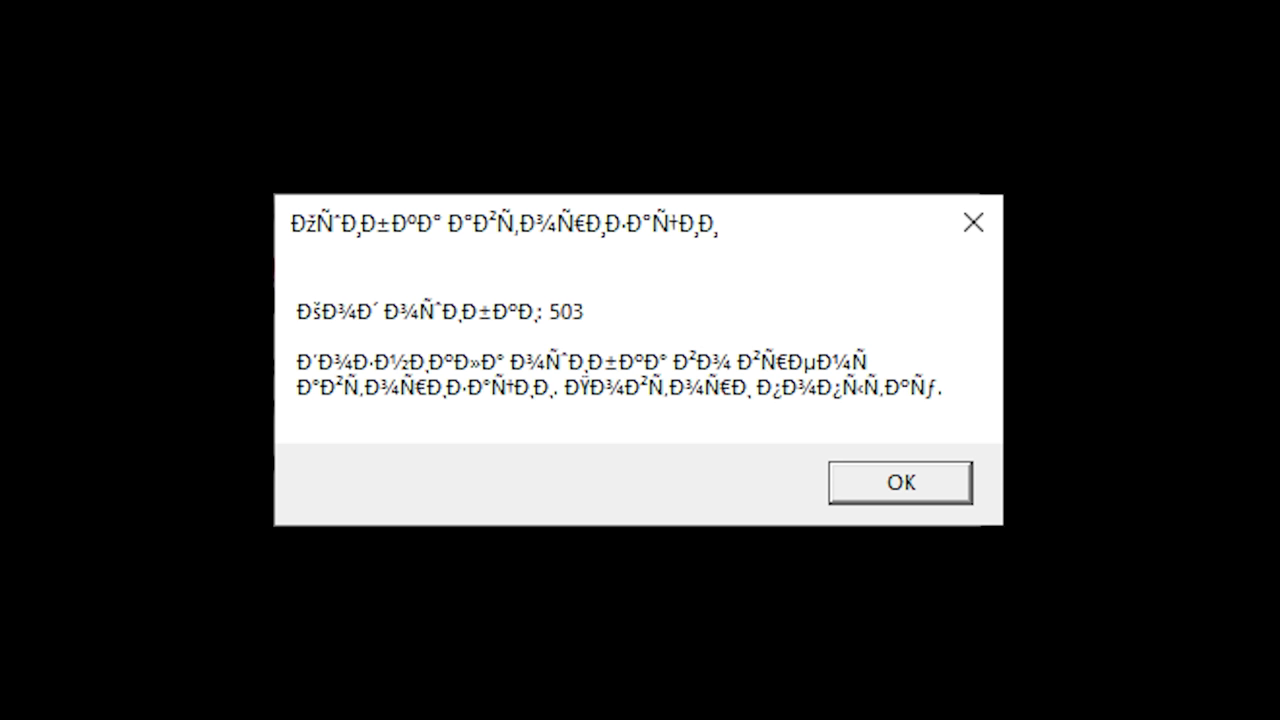
{"action": "left_click", "coordinate": [898, 481]}
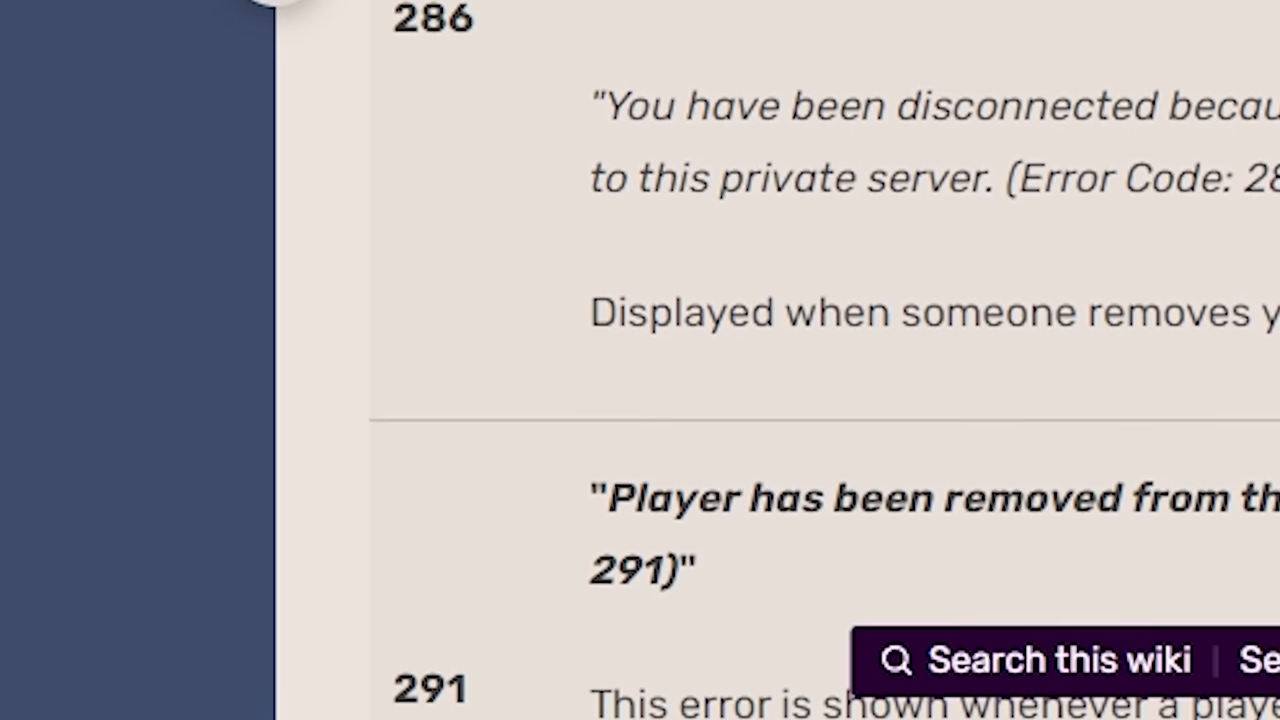
{"action": "scroll", "scroll_direction": "down", "scroll_amount": 3}
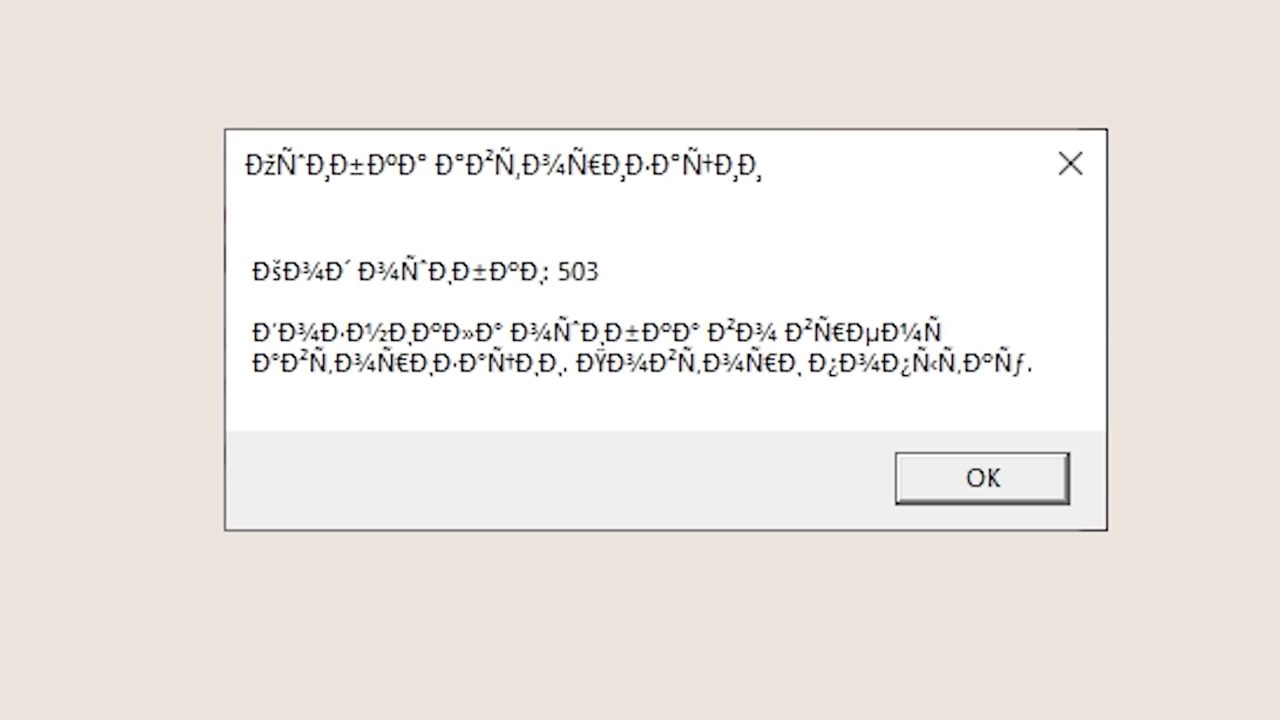
- View the Disconnected dialog showing error code 273
{"action": "left_click", "coordinate": [981, 477]}
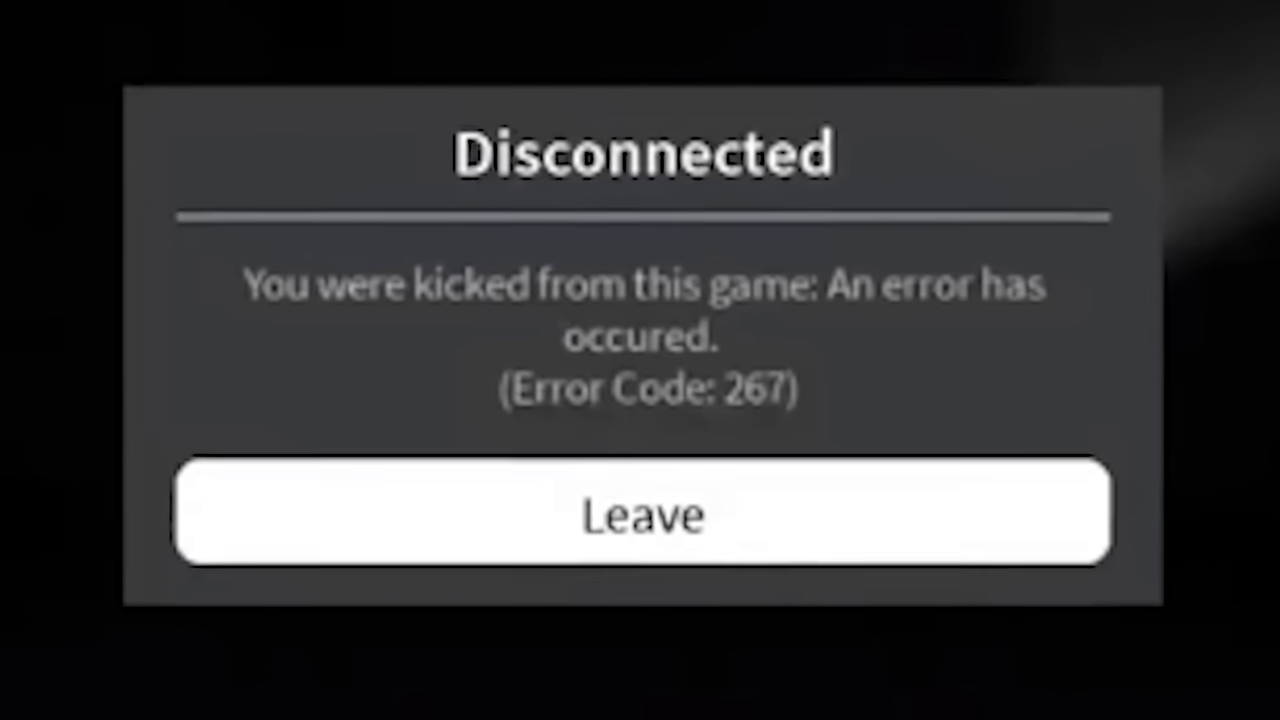
{"action": "left_click", "coordinate": [640, 513]}
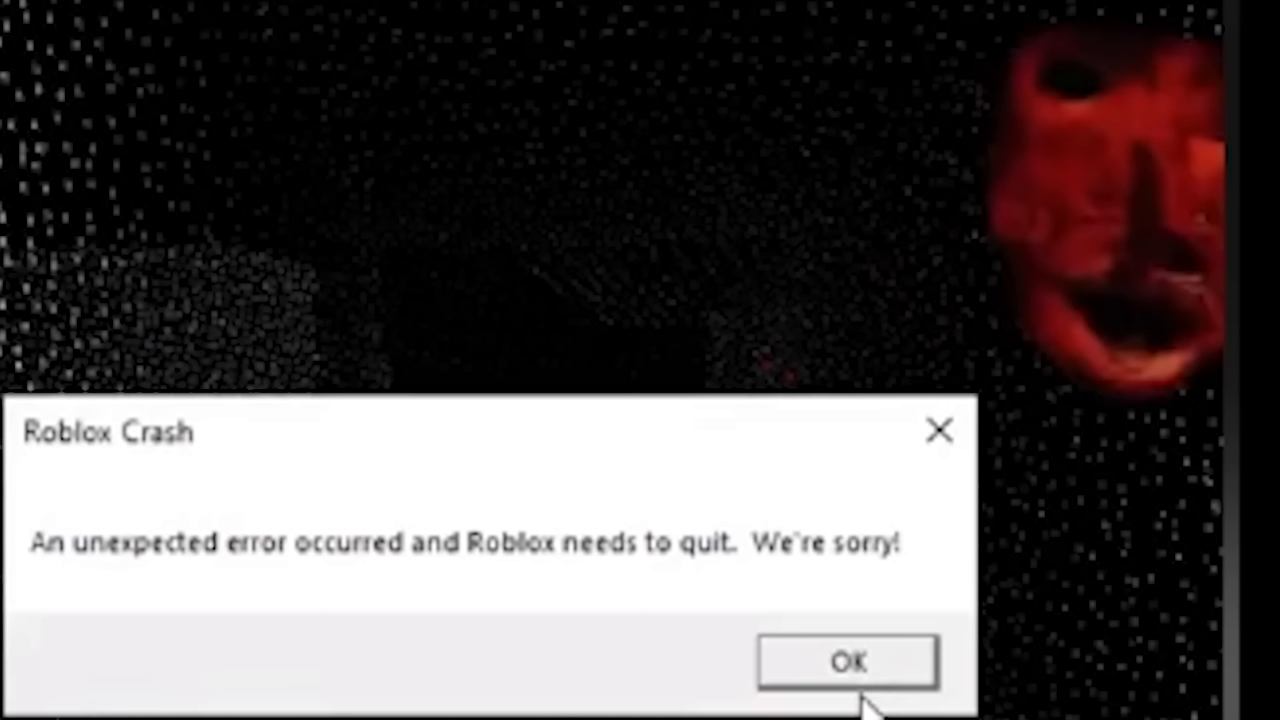
{"action": "left_click", "coordinate": [846, 661]}
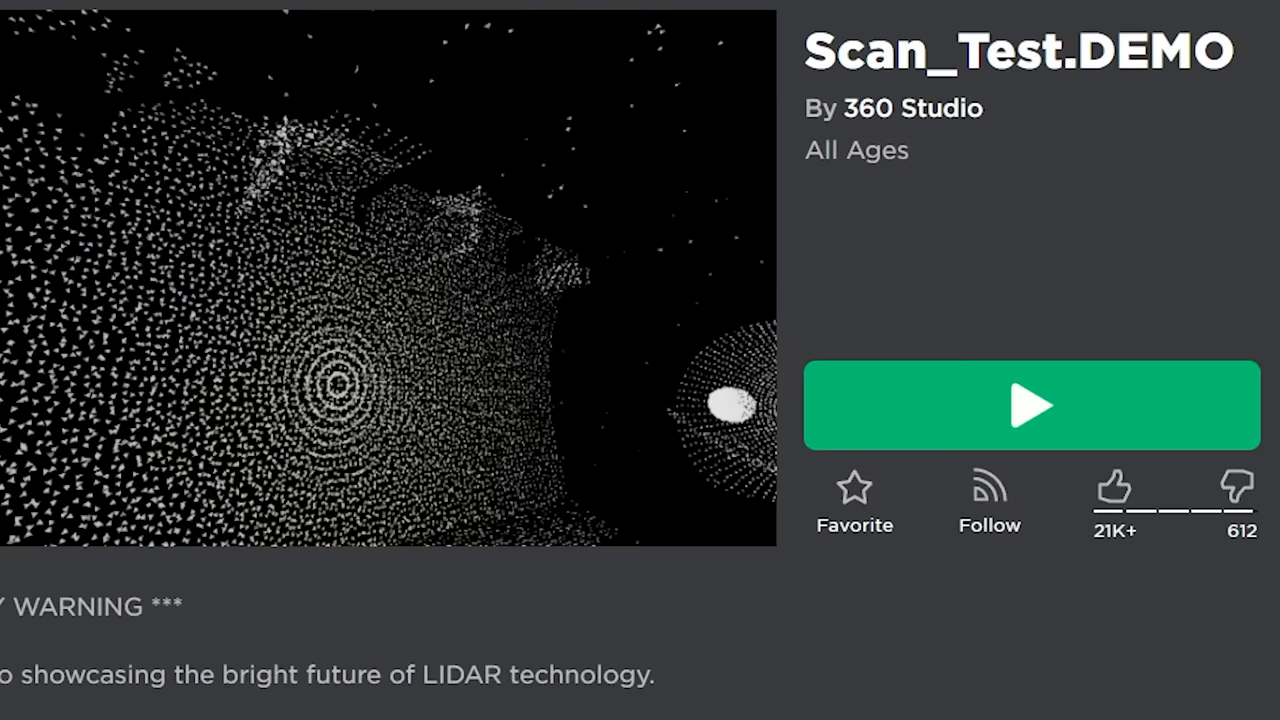
{"action": "left_click", "coordinate": [1031, 405]}
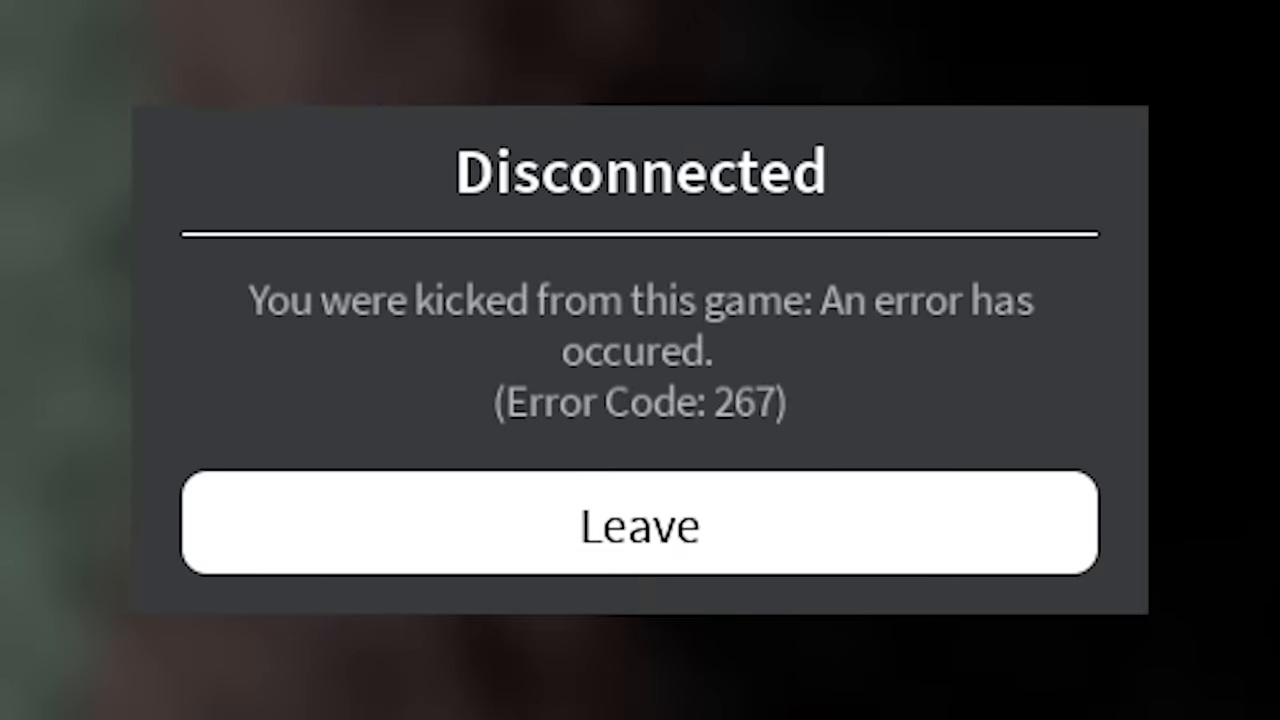
{"action": "left_click", "coordinate": [640, 524]}
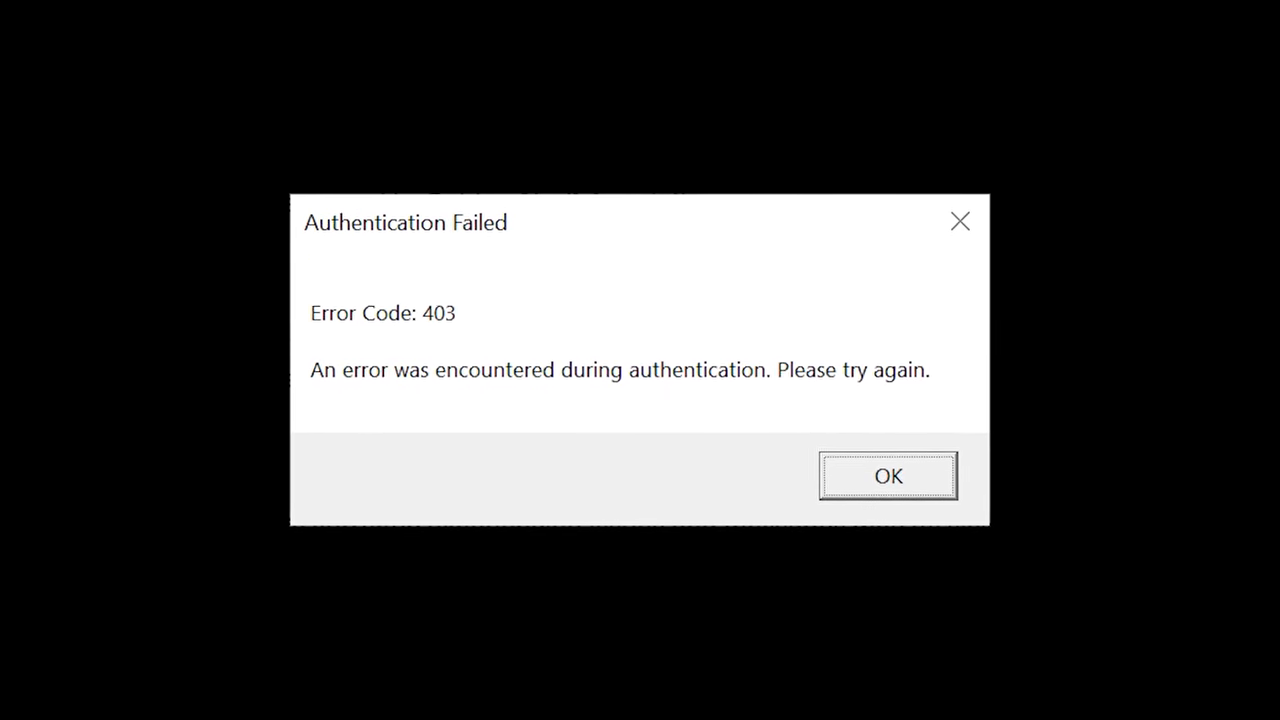
- Bring up Google results for 'error code 937 roblox' and scroll through them
{"action": "left_click", "coordinate": [887, 476]}
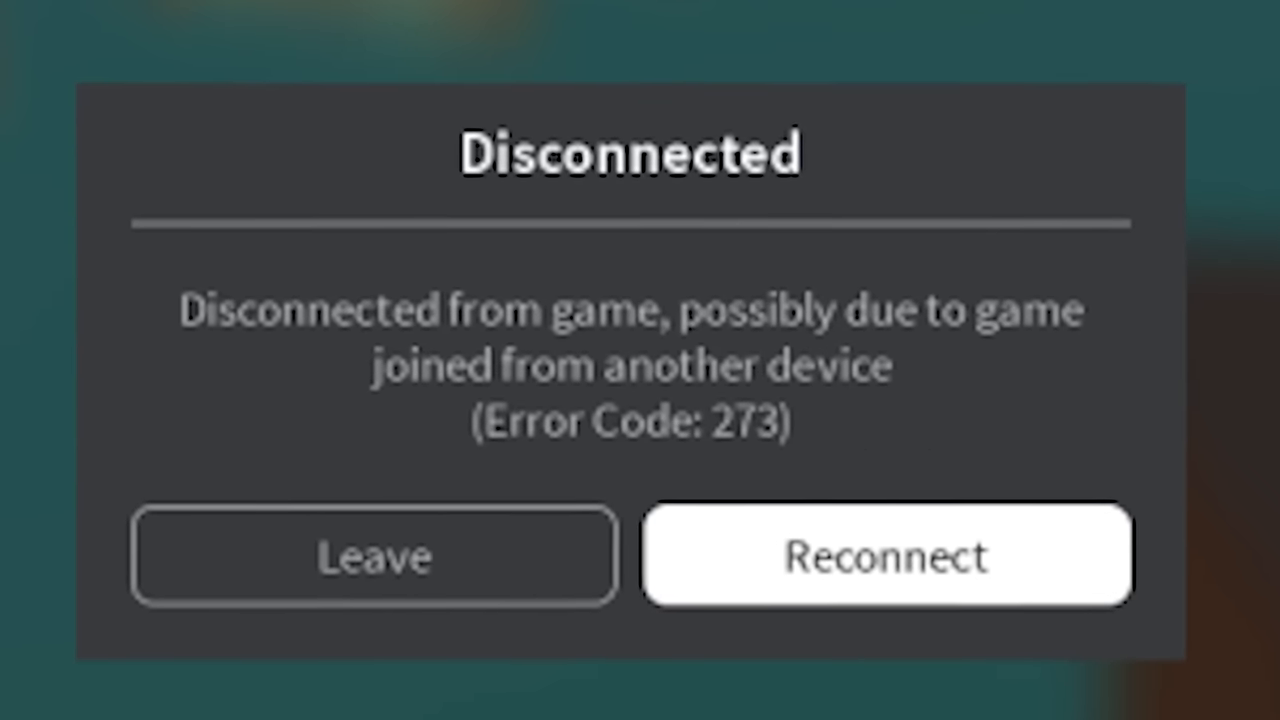
{"action": "left_click", "coordinate": [884, 556]}
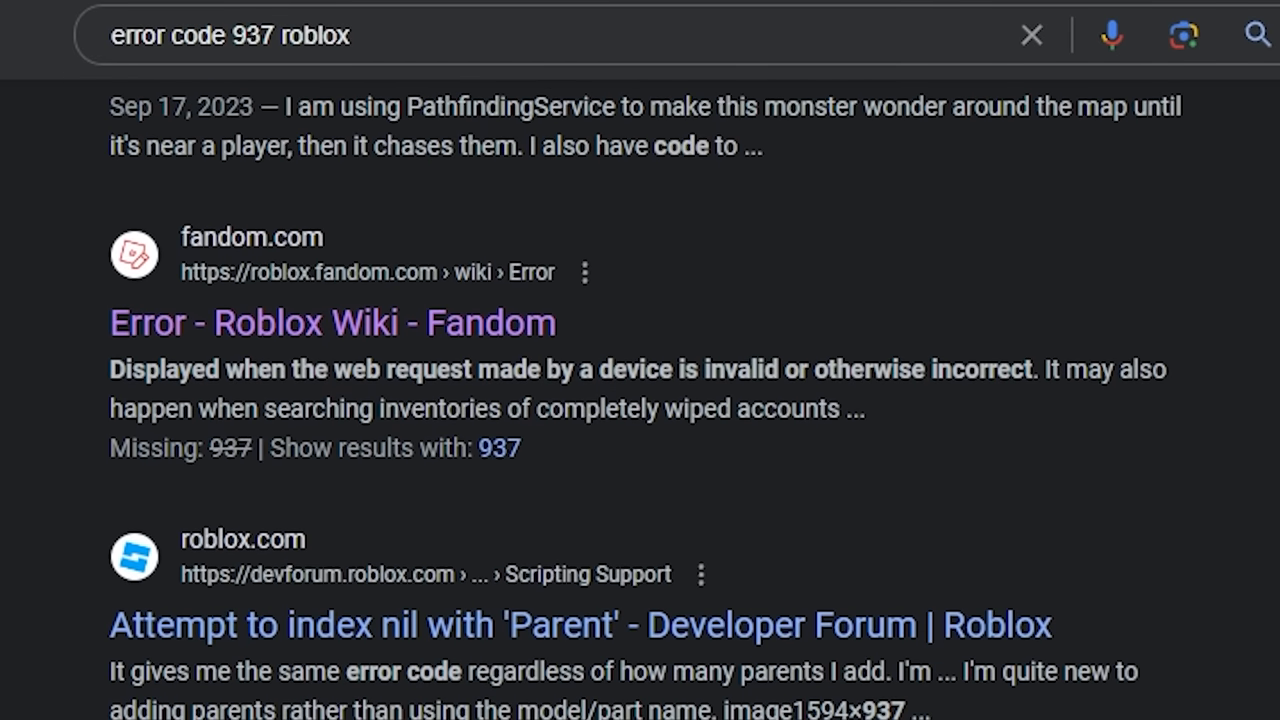
{"action": "scroll", "scroll_direction": "down", "scroll_amount": 3}
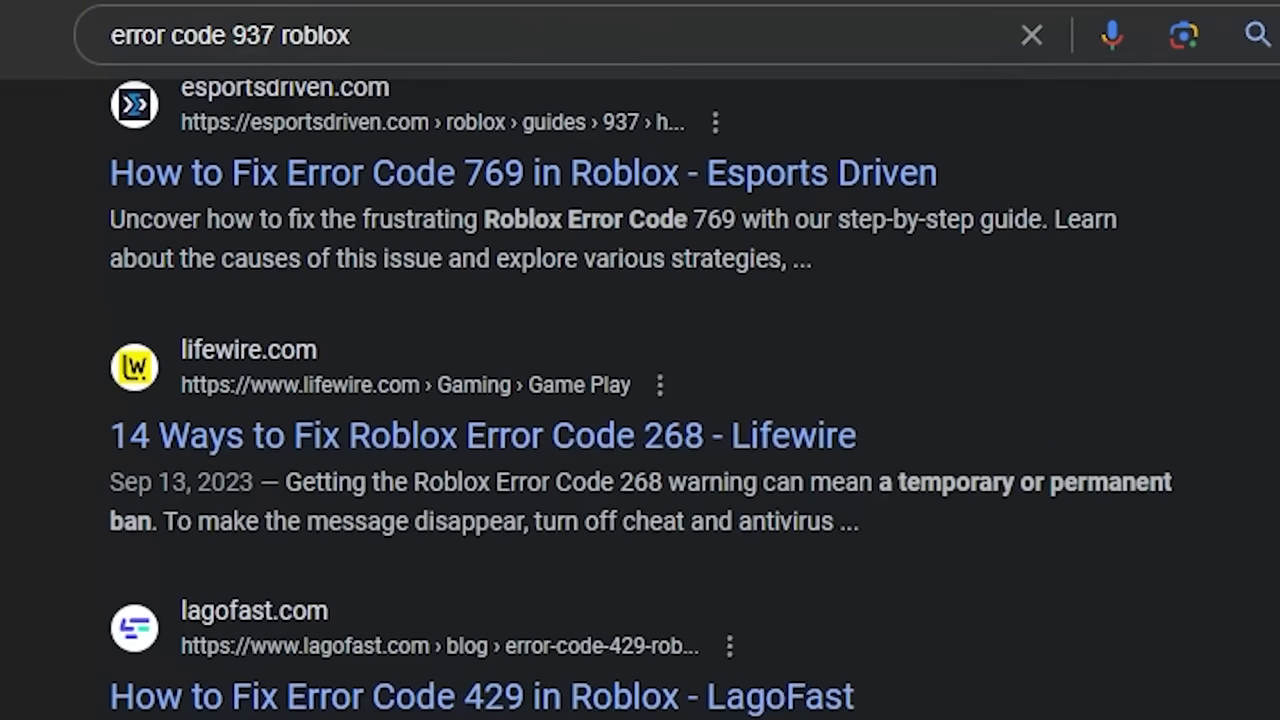